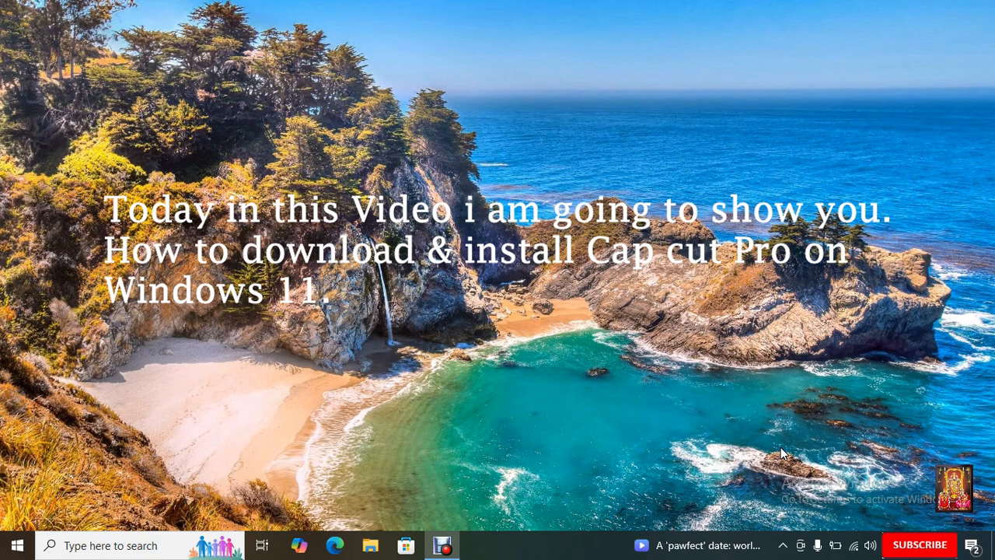
pyautogui.moveTo(777, 451)
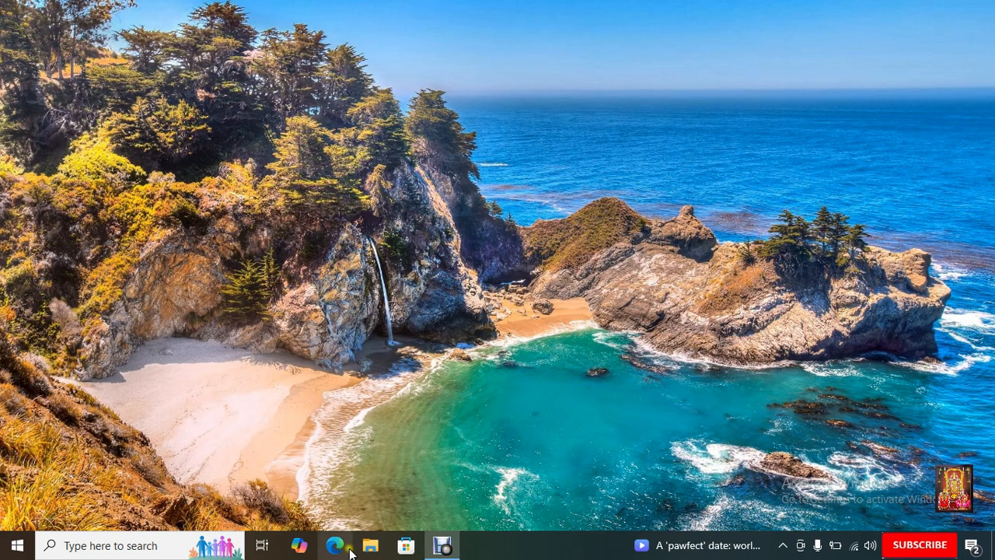
# Open google.com in Edge and search for 'capcut for windows'.
pyautogui.click(336, 544)
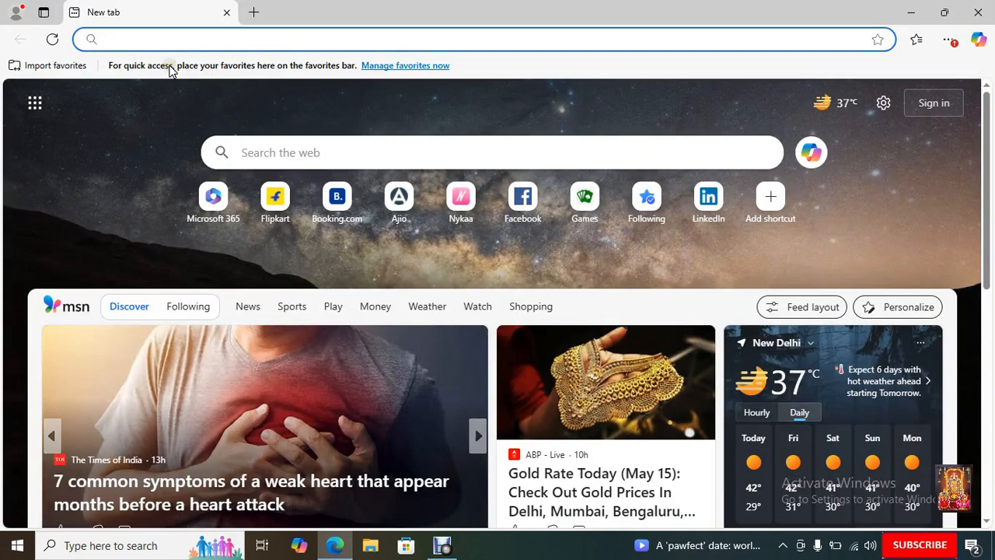
pyautogui.write('google.com')
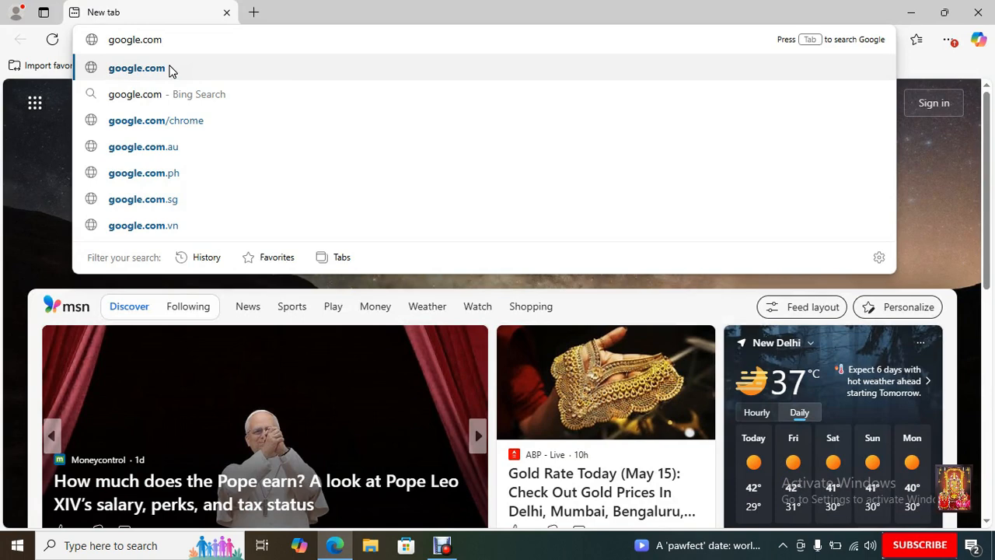
pyautogui.click(136, 67)
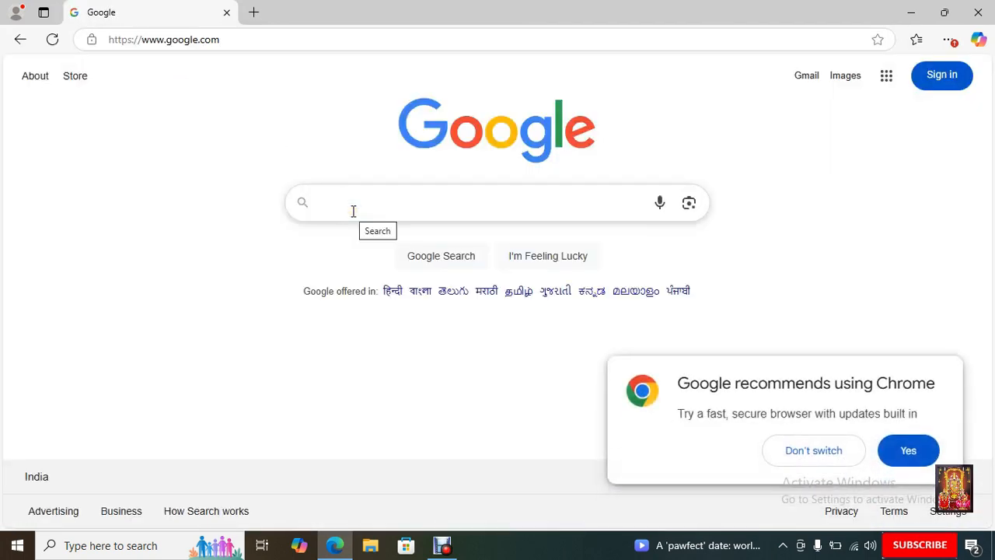
pyautogui.write('download')
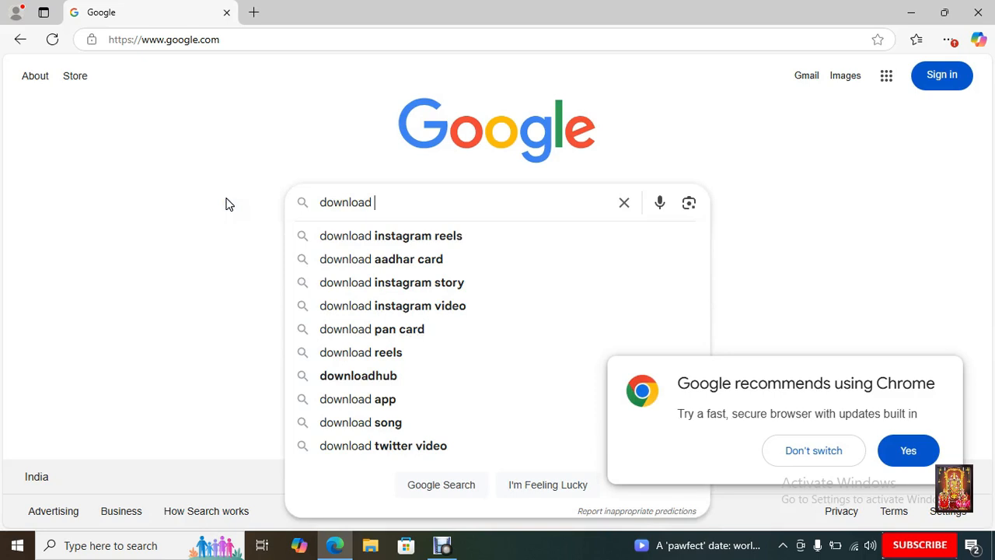
pyautogui.write('capcut for windo')
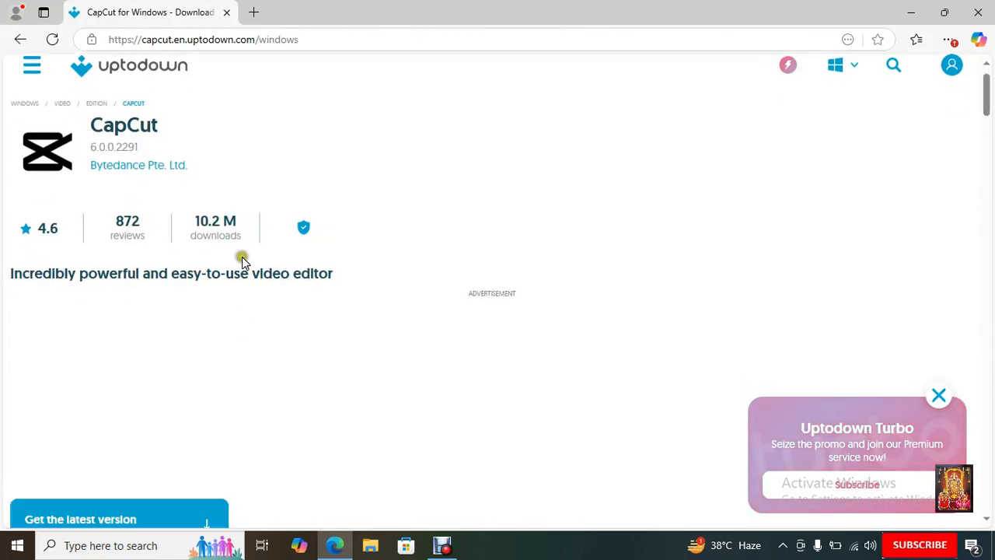
# Get the latest CapCut version on Uptodown, dismissing the ad, and download capcut-6-0-0-2291.exe.
pyautogui.scroll(-3)
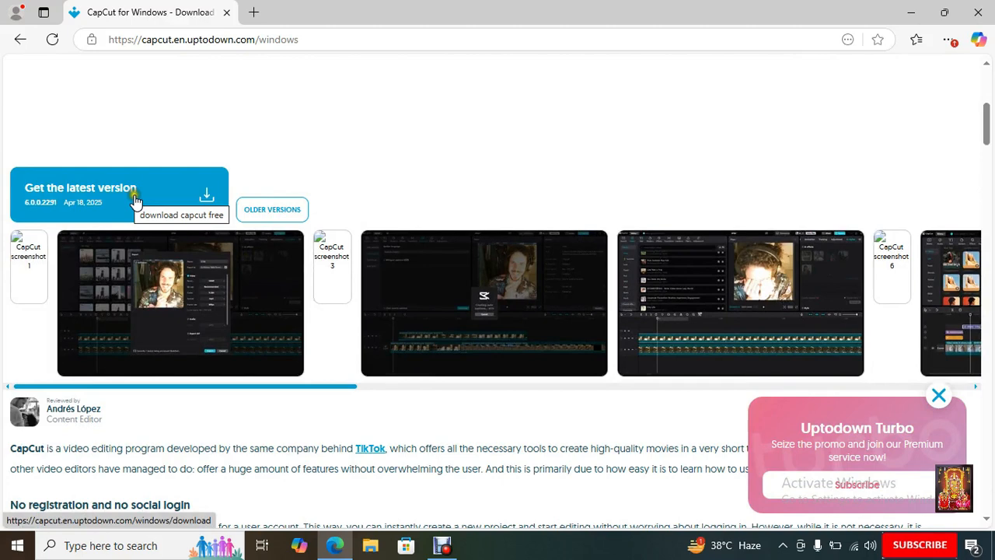
pyautogui.click(206, 195)
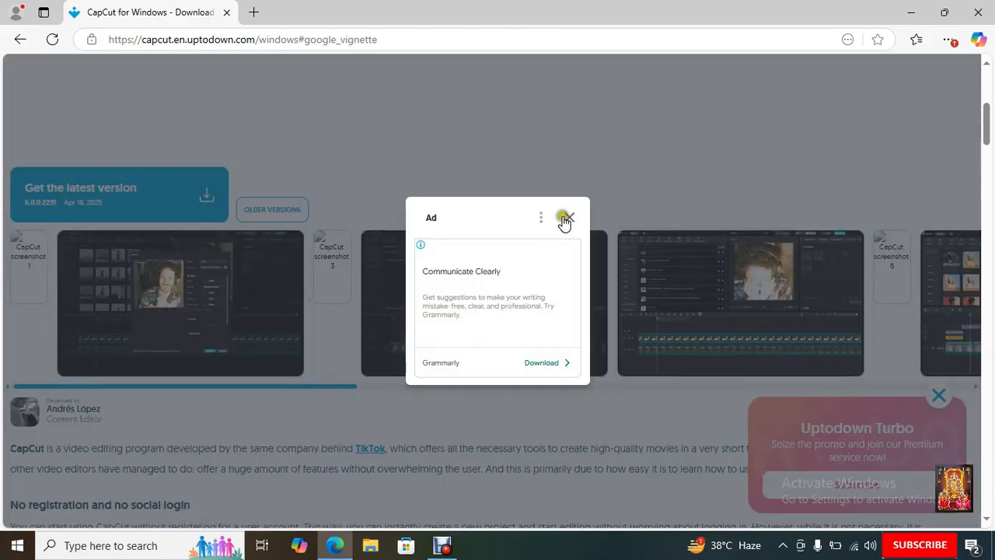
pyautogui.click(566, 217)
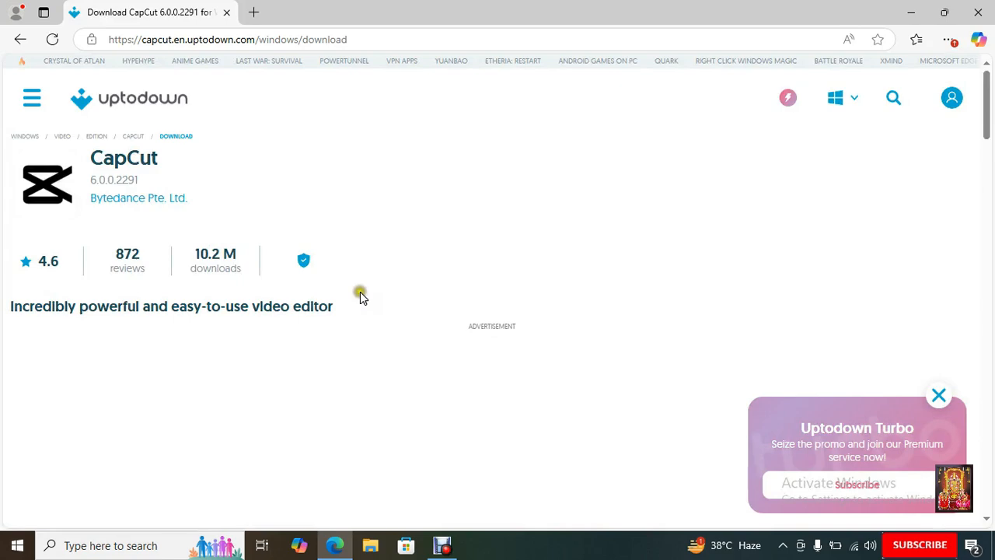
pyautogui.scroll(-3)
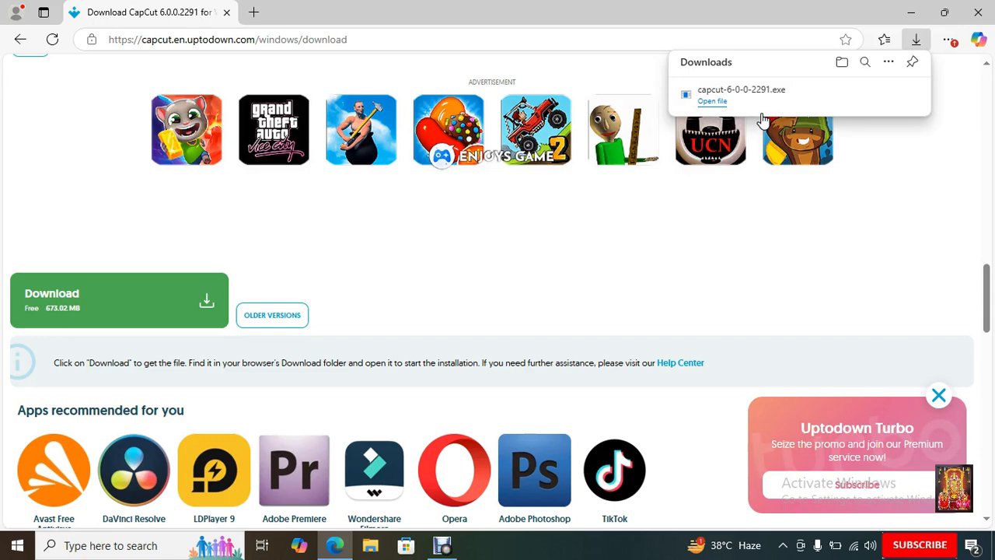
pyautogui.moveTo(866, 94)
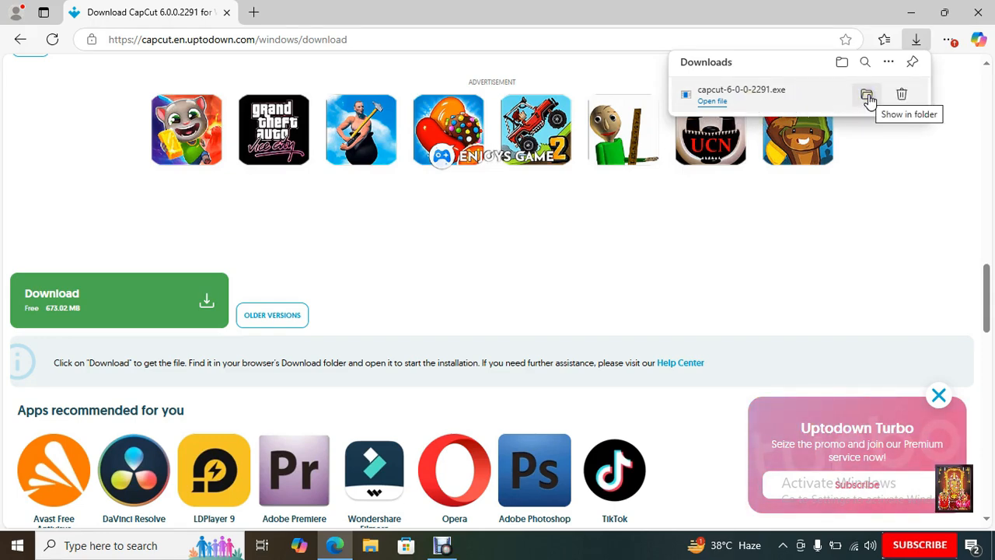
# Show capcut-6-0-0-2291.exe in its Downloads folder from Edge's downloads flyout.
pyautogui.click(866, 94)
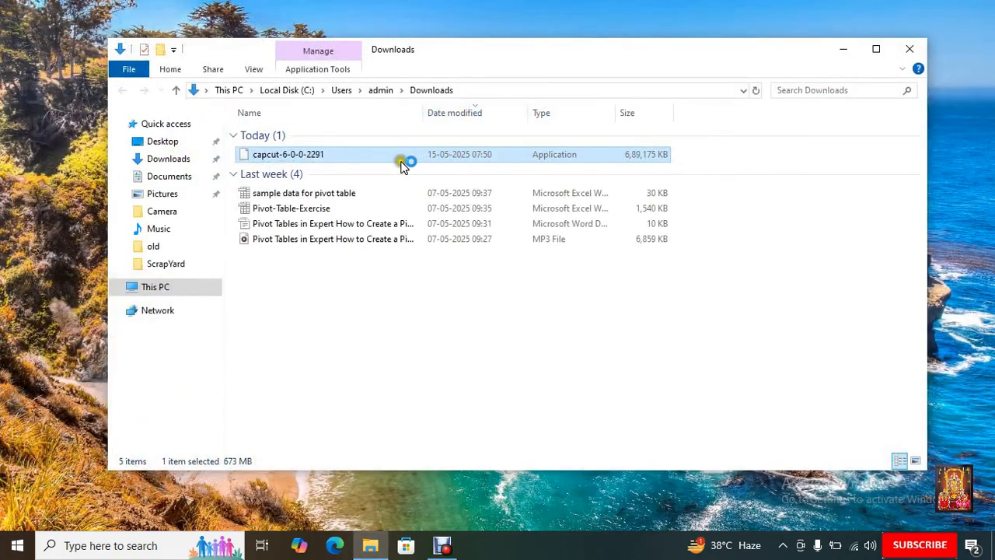
pyautogui.moveTo(305, 156)
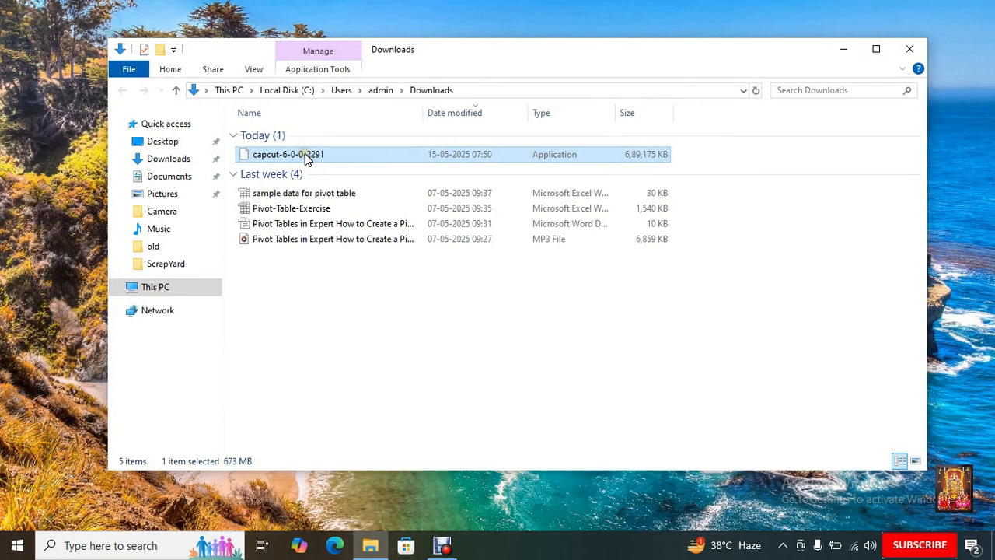
# Open the context menu for capcut-6-0-0-2291 in Downloads to launch it.
pyautogui.rightClick(288, 154)
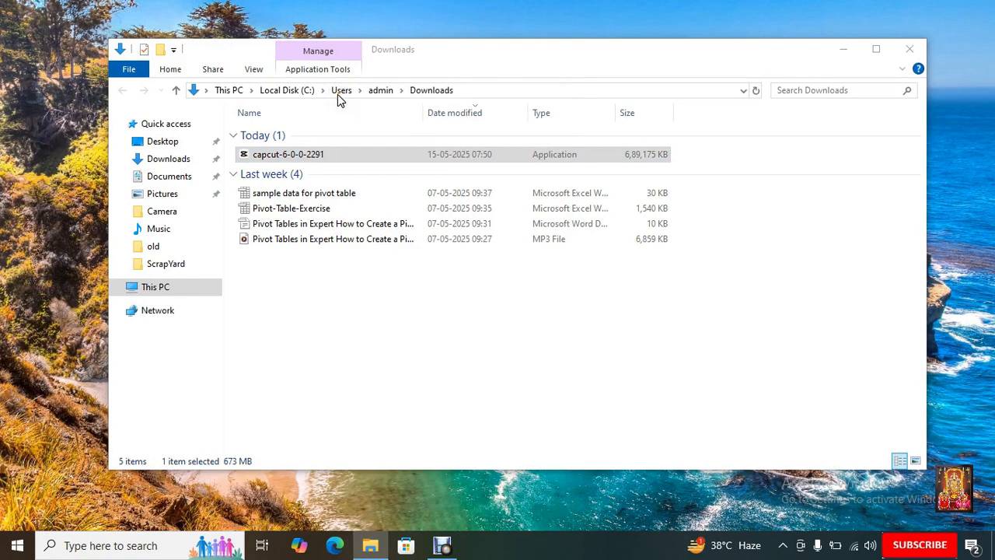
pyautogui.moveTo(910, 49)
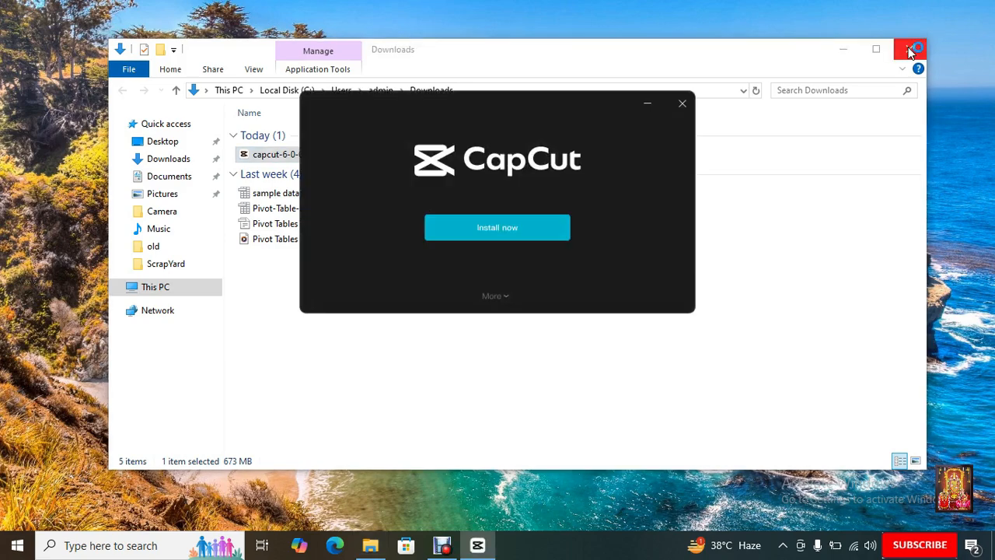
# Close File Explorer and install CapCut with 'Install now'.
pyautogui.click(910, 49)
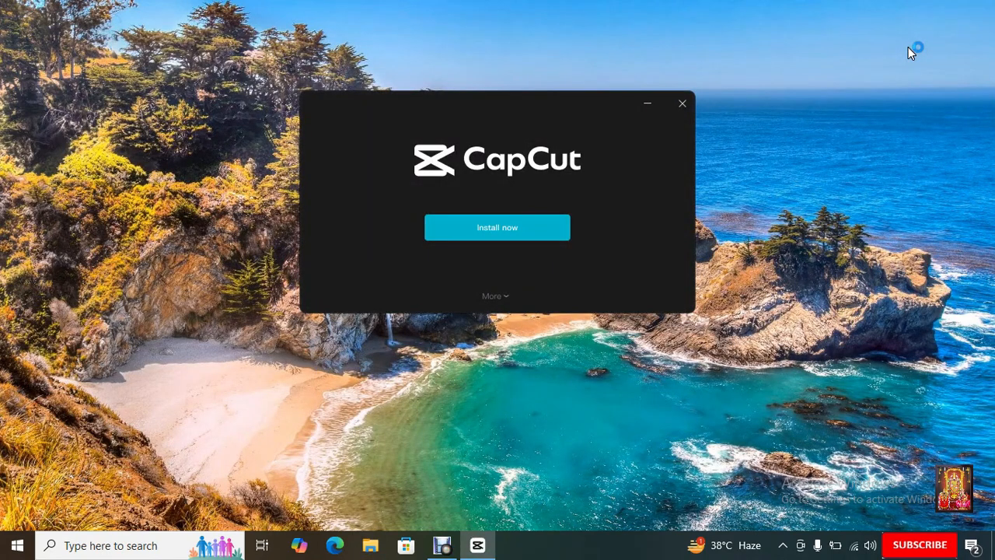
pyautogui.click(497, 227)
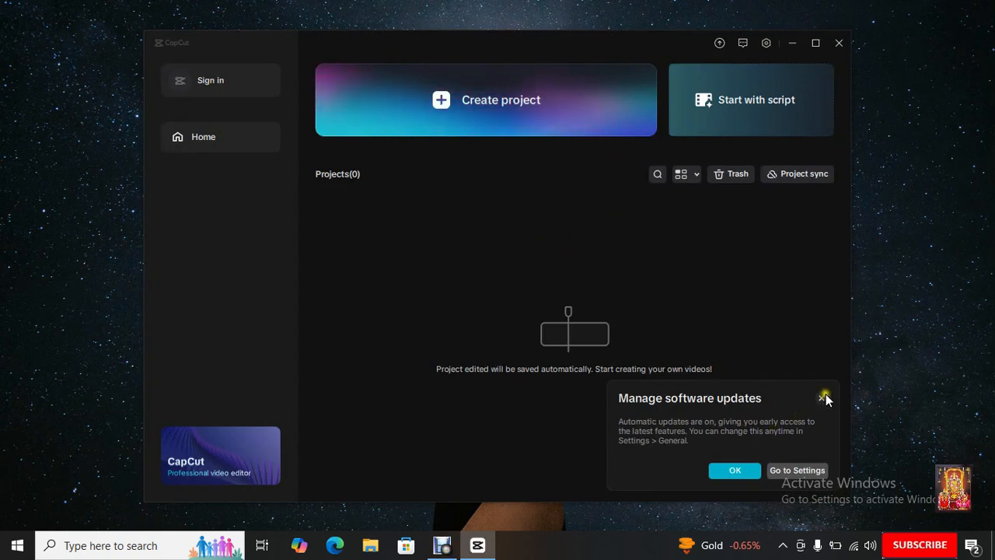
# Close the software-updates popup, maximize CapCut, and agree to the Terms of Service.
pyautogui.click(825, 398)
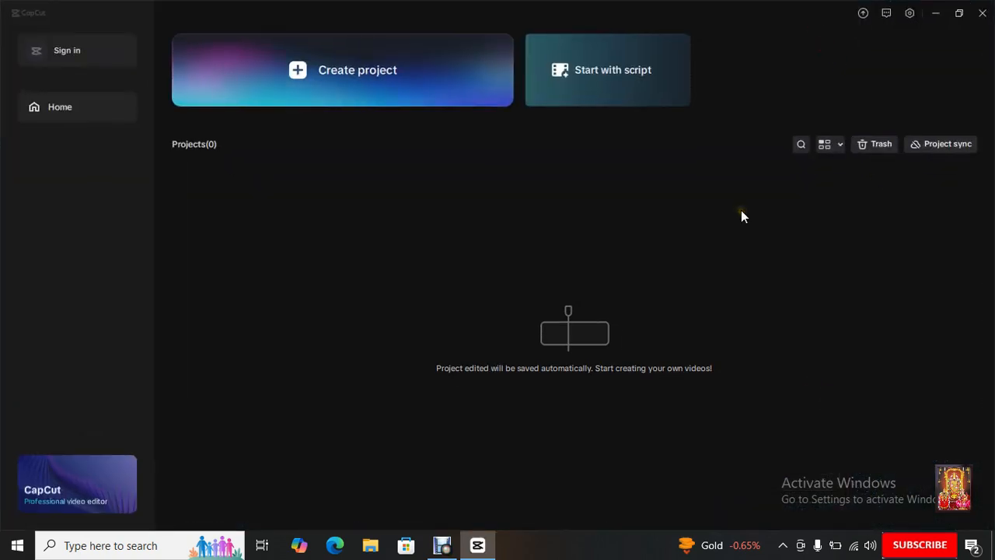
pyautogui.click(357, 69)
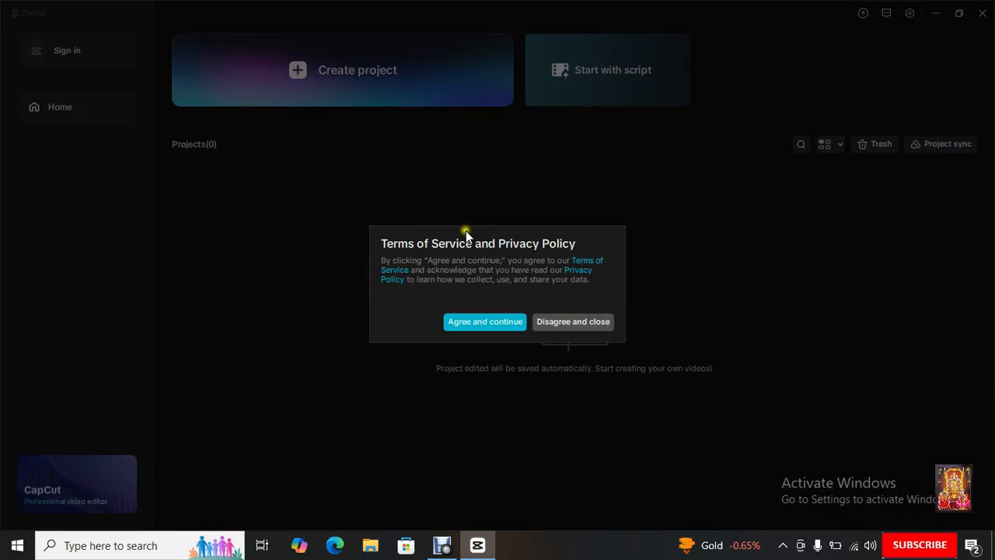
pyautogui.click(485, 321)
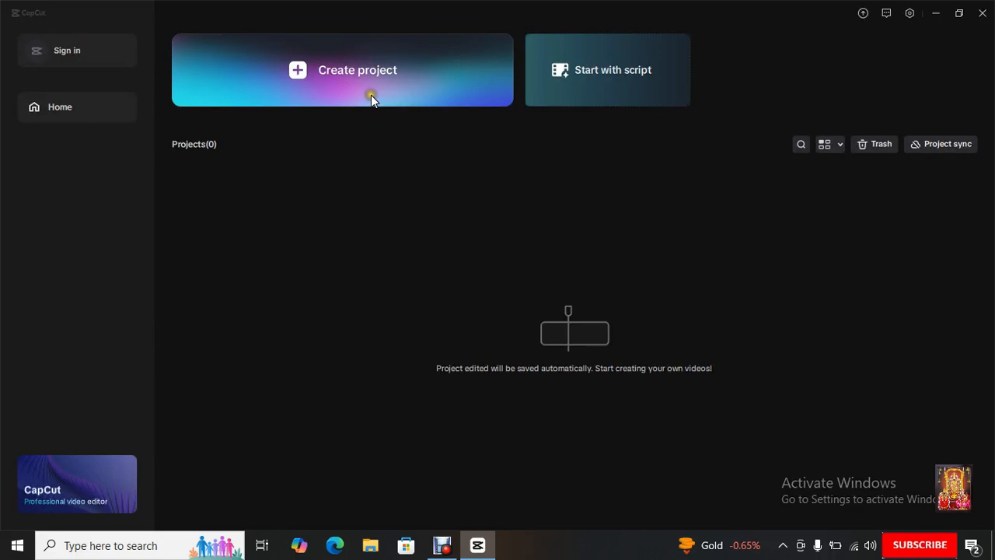
# Create project 0515, drag example.mp4 onto the timeline through the walkthrough, then cancel Export.
pyautogui.click(356, 69)
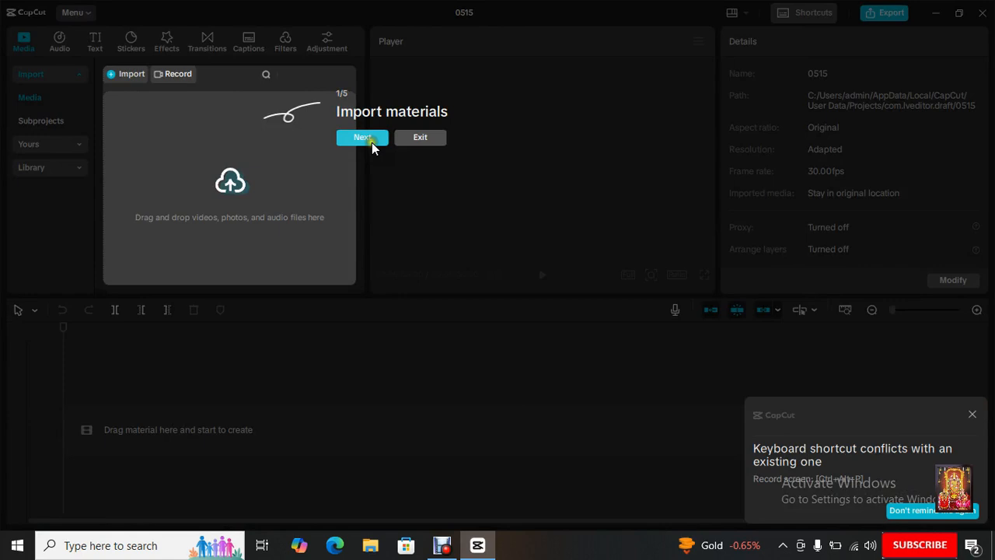
pyautogui.click(361, 136)
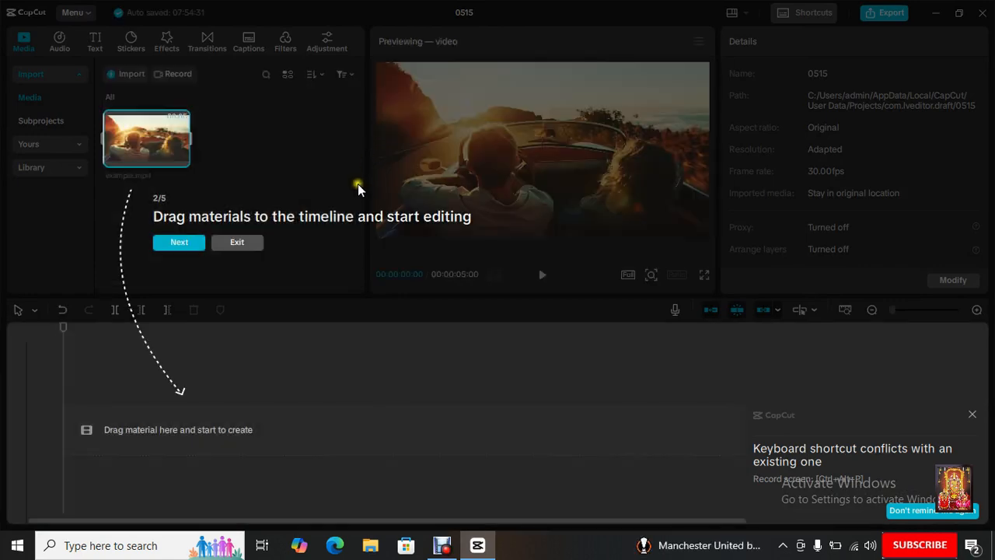
pyautogui.moveTo(316, 252)
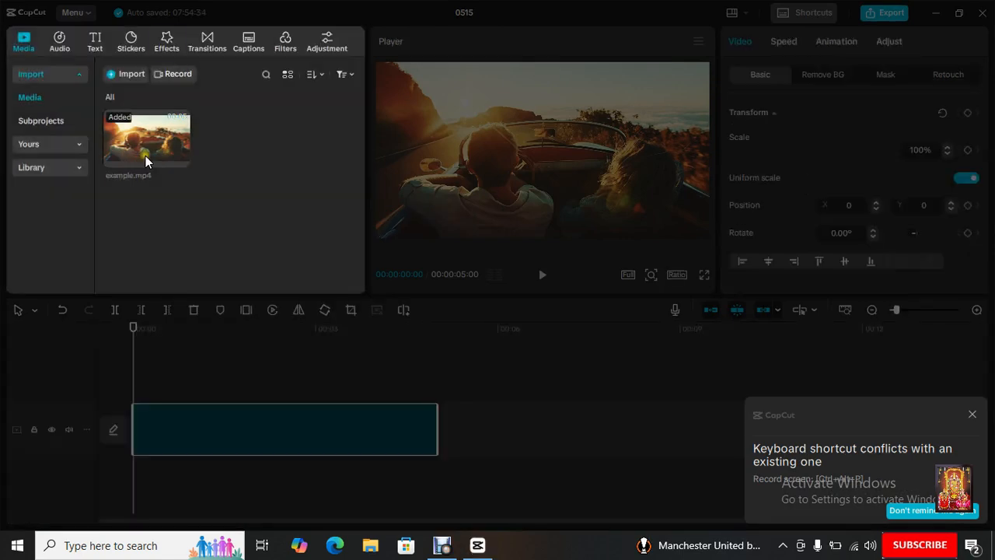
pyautogui.moveTo(147, 140); pyautogui.dragTo(283, 428)
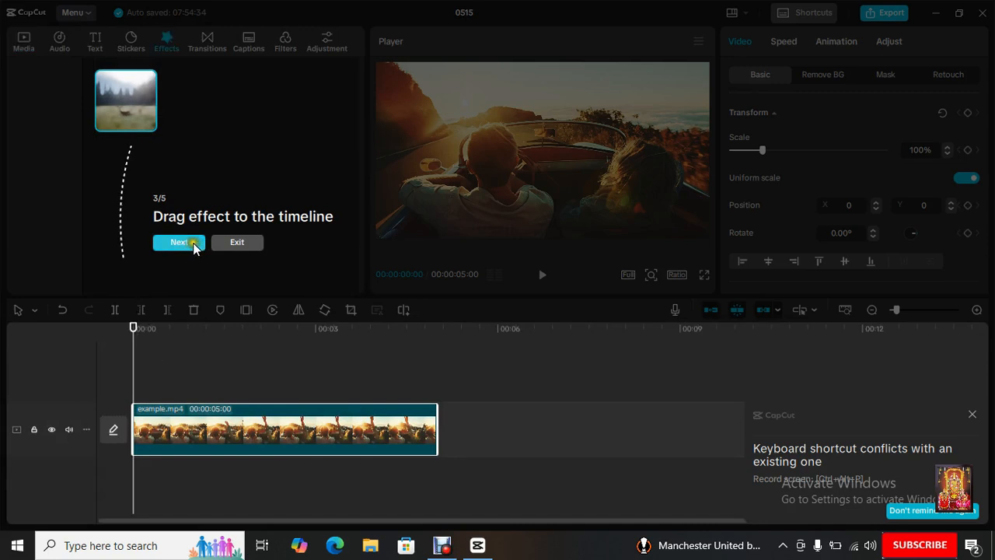
pyautogui.click(179, 242)
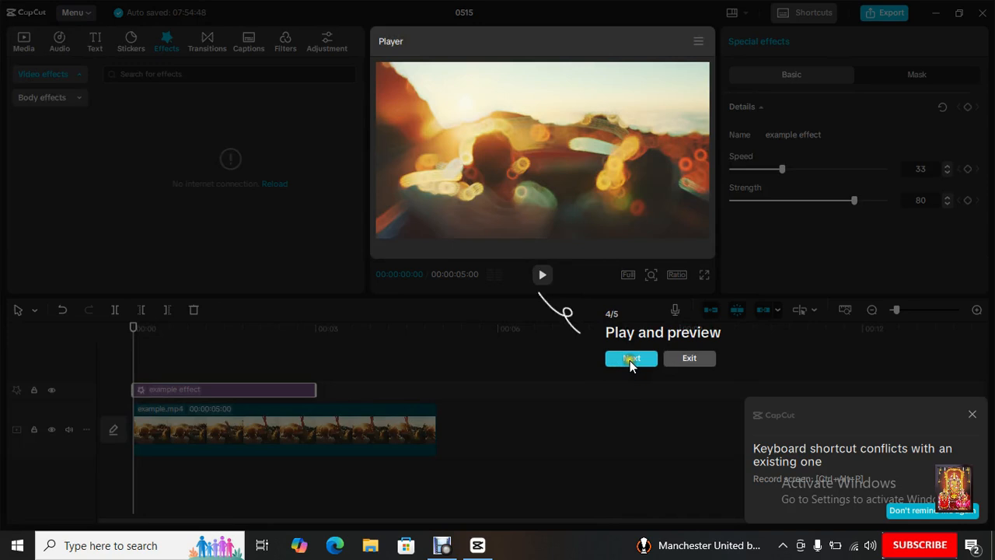
pyautogui.click(631, 358)
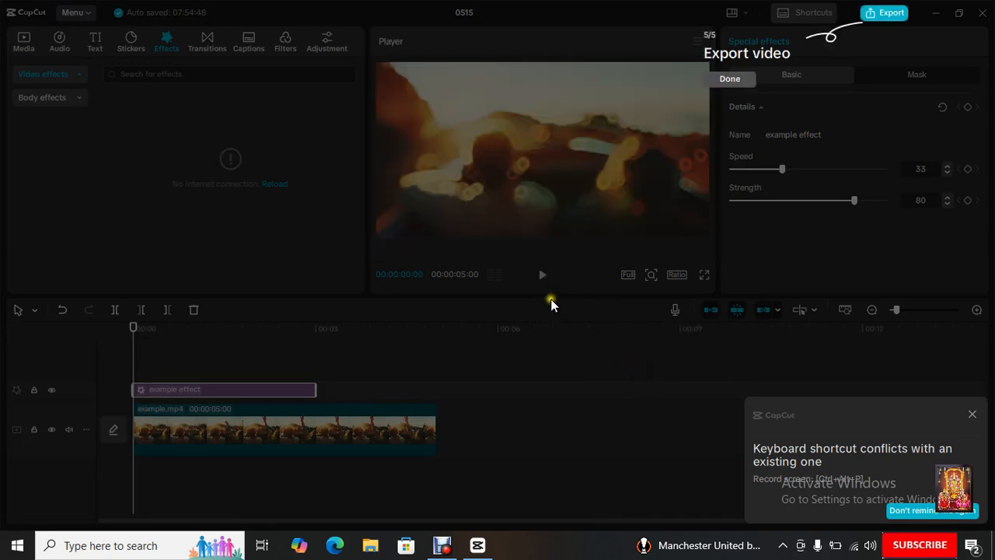
pyautogui.moveTo(855, 22)
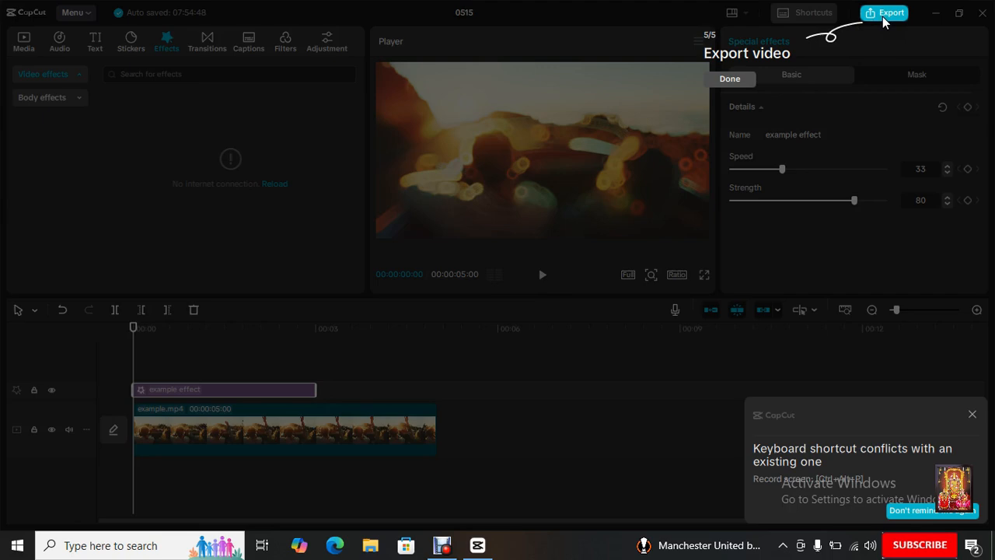
pyautogui.click(885, 12)
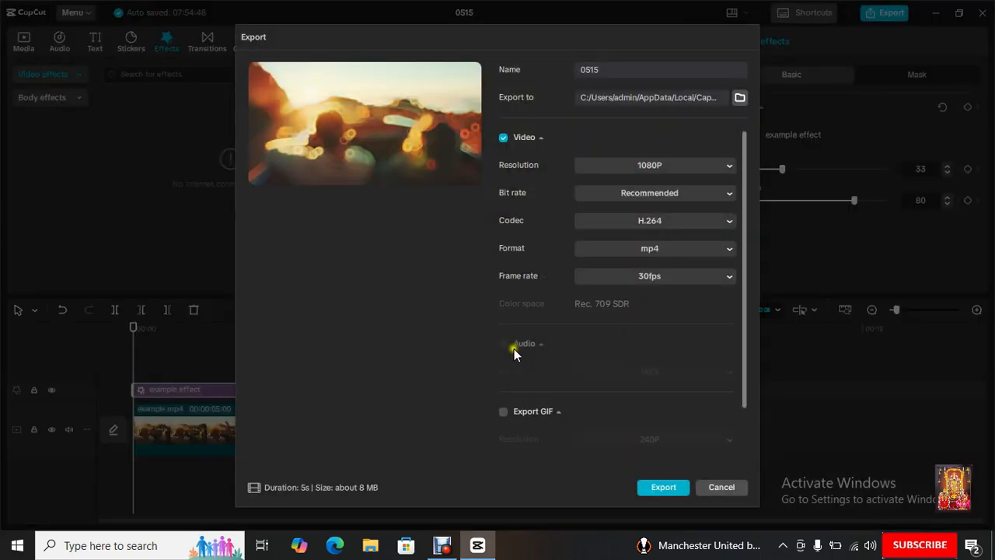
pyautogui.moveTo(665, 389)
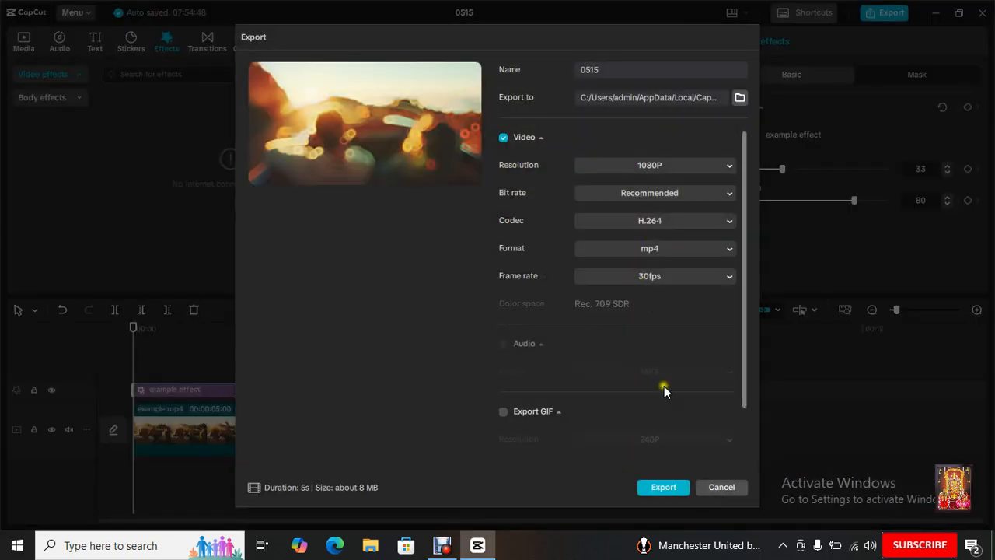
pyautogui.click(721, 487)
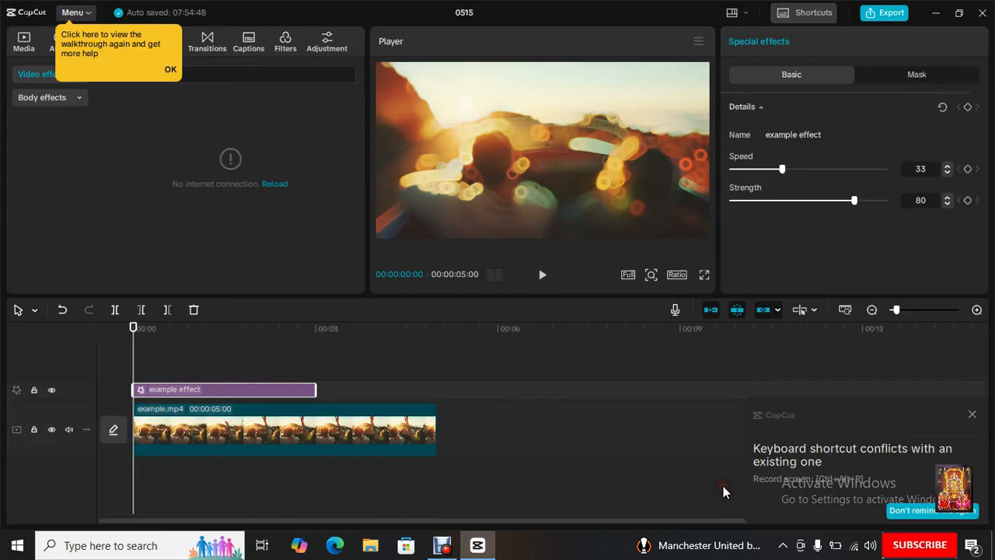
# Click OK on the Menu help tip and play the timeline preview.
pyautogui.click(542, 274)
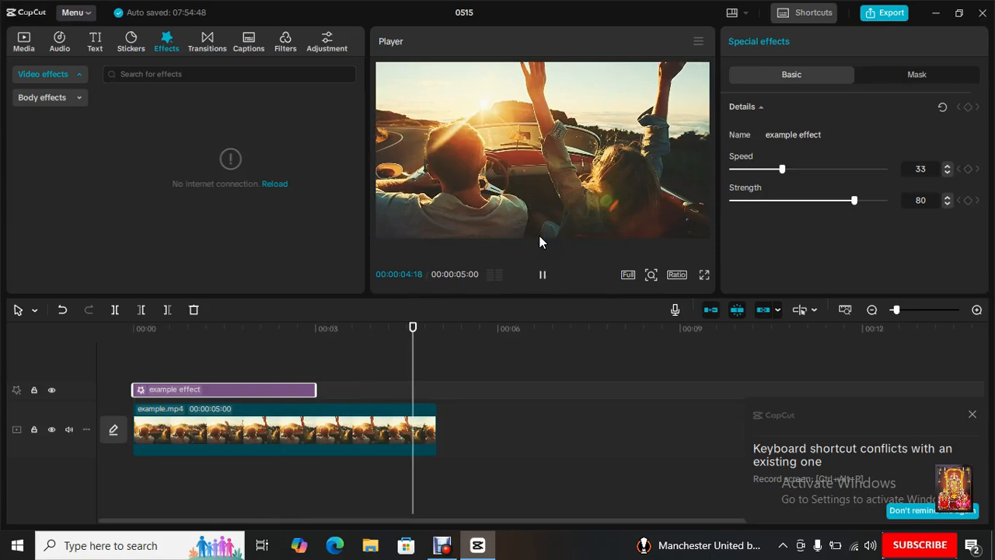
pyautogui.click(542, 274)
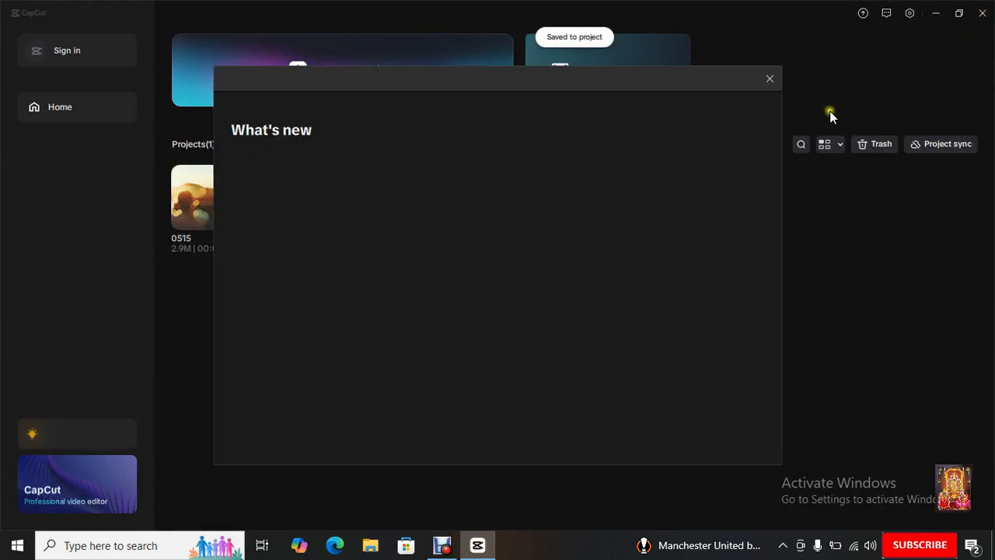
# Close the What's new window on the Home screen listing project 0515.
pyautogui.click(769, 78)
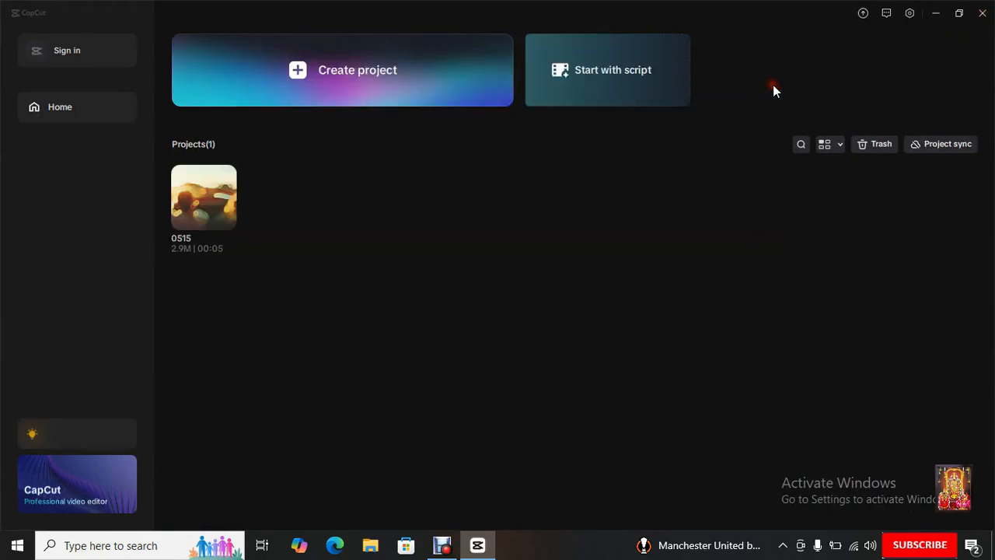